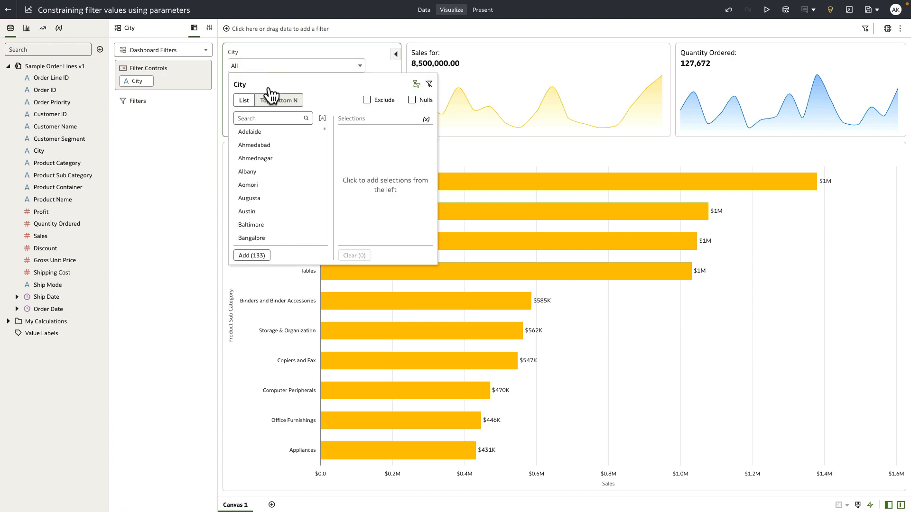
mouse_move(272, 118)
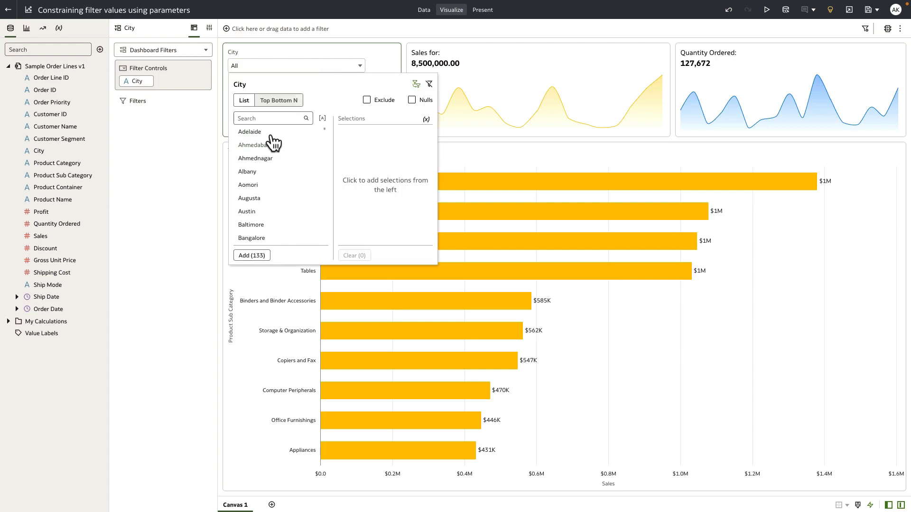
mouse_move(267, 219)
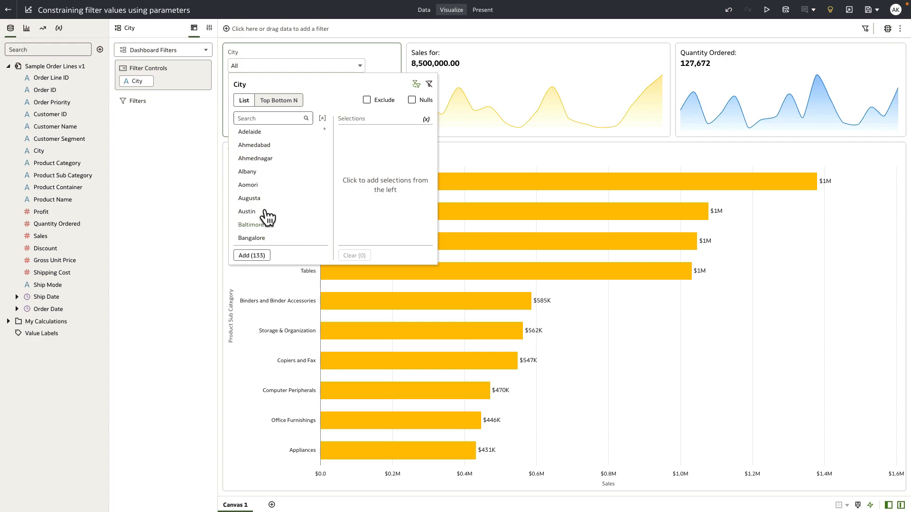
mouse_move(265, 206)
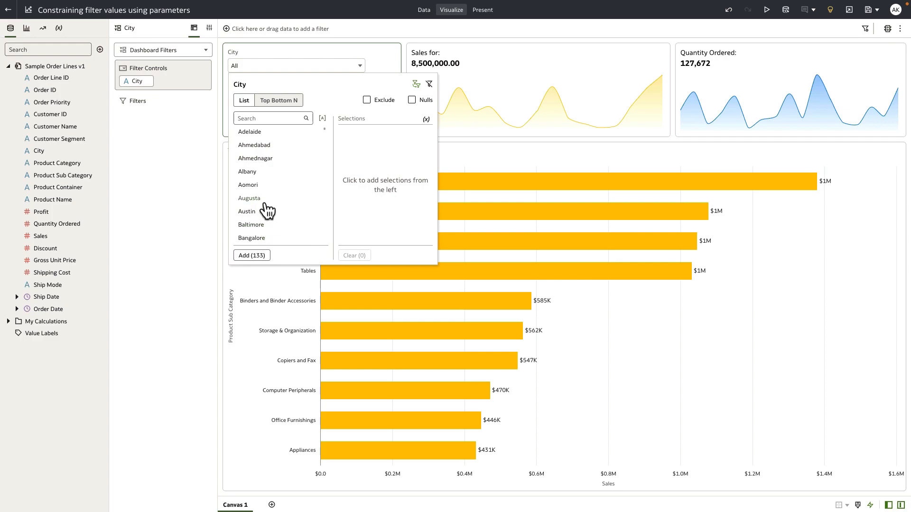
mouse_move(265, 148)
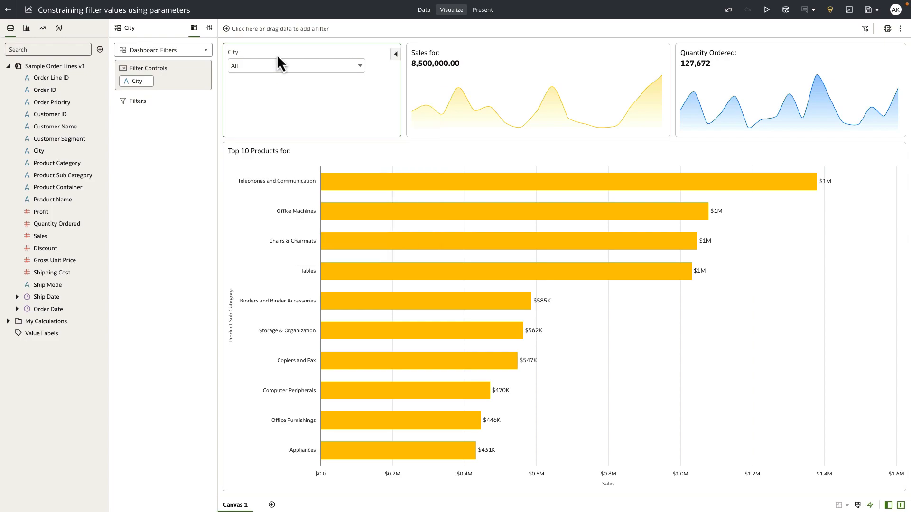
mouse_move(184, 52)
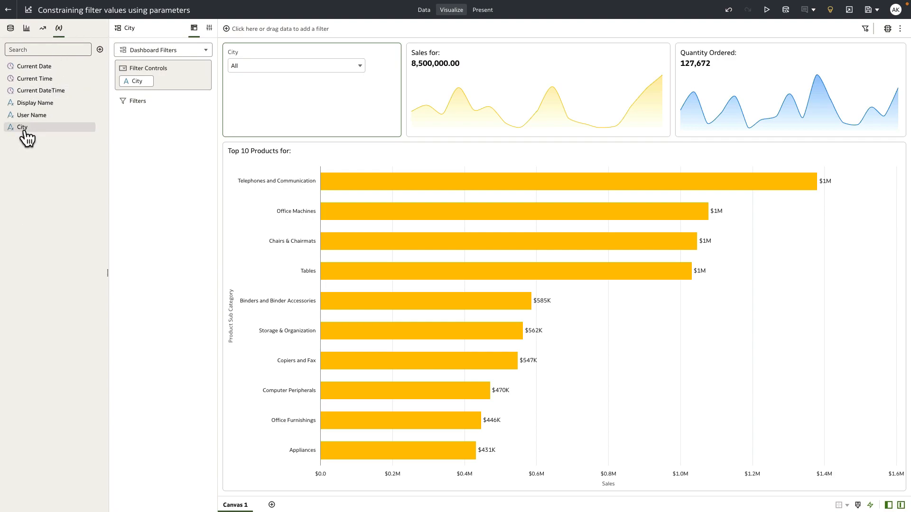
double_click(22, 127)
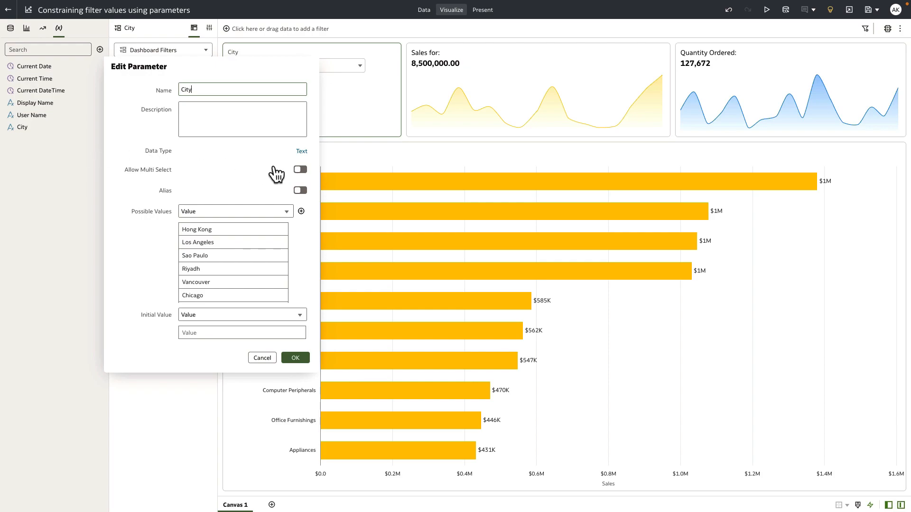
mouse_move(278, 179)
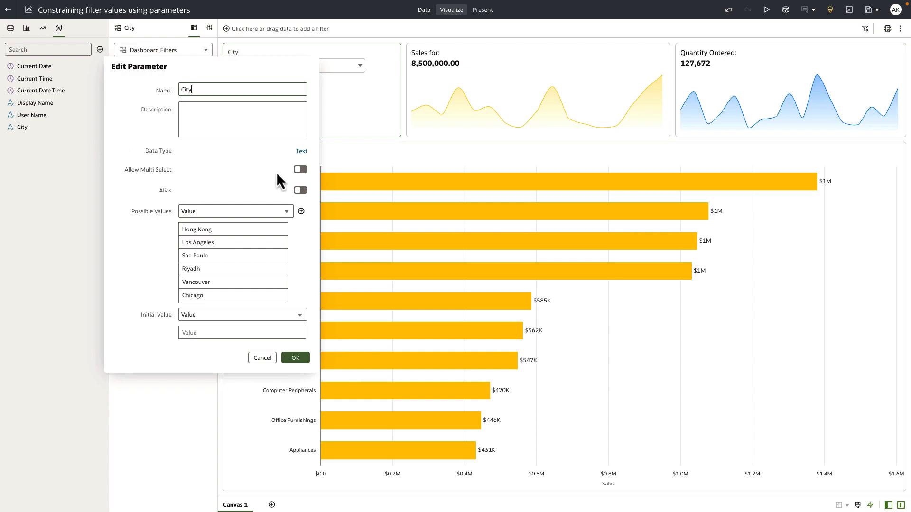
mouse_move(195, 226)
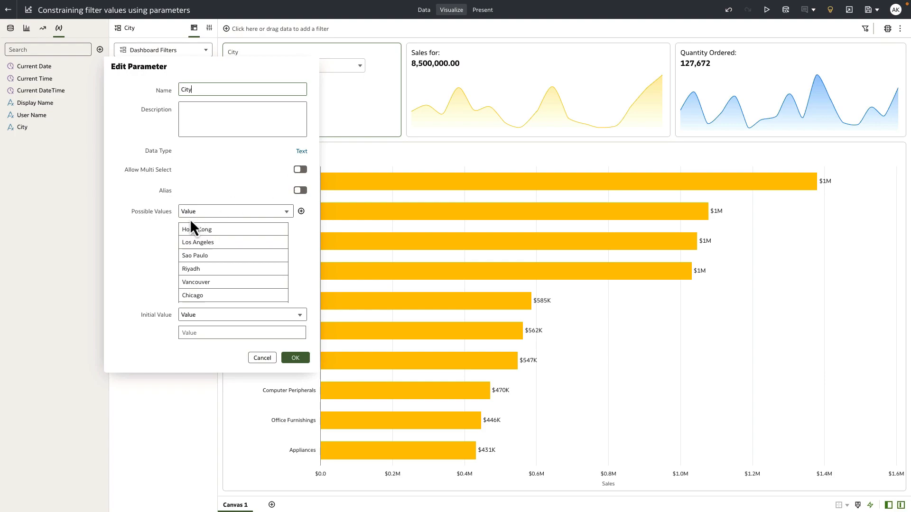
scroll("down", 3)
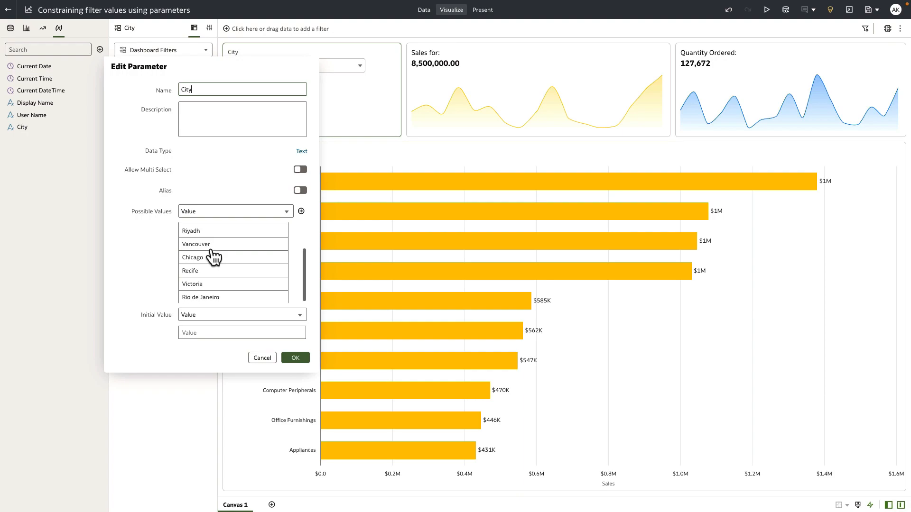
left_click(295, 358)
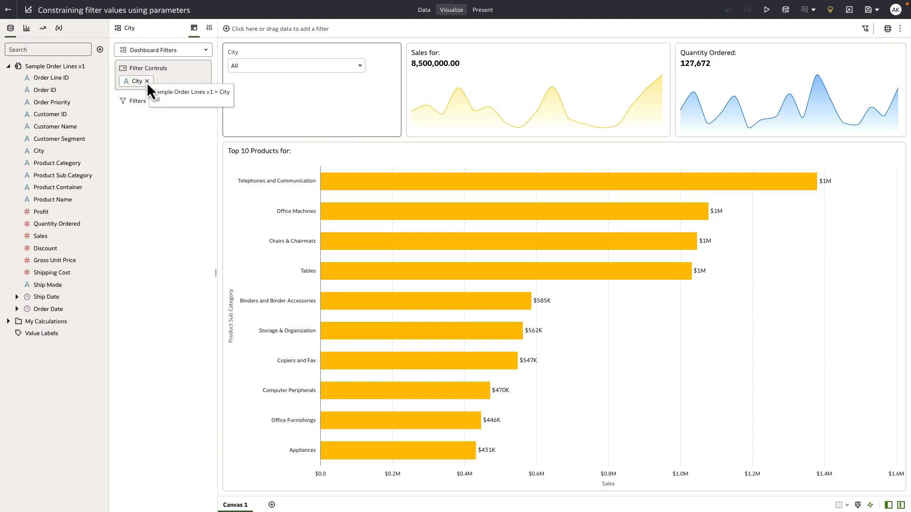
- Remove City from Filter Controls and add City to the workbook filter bar instead
left_click(148, 81)
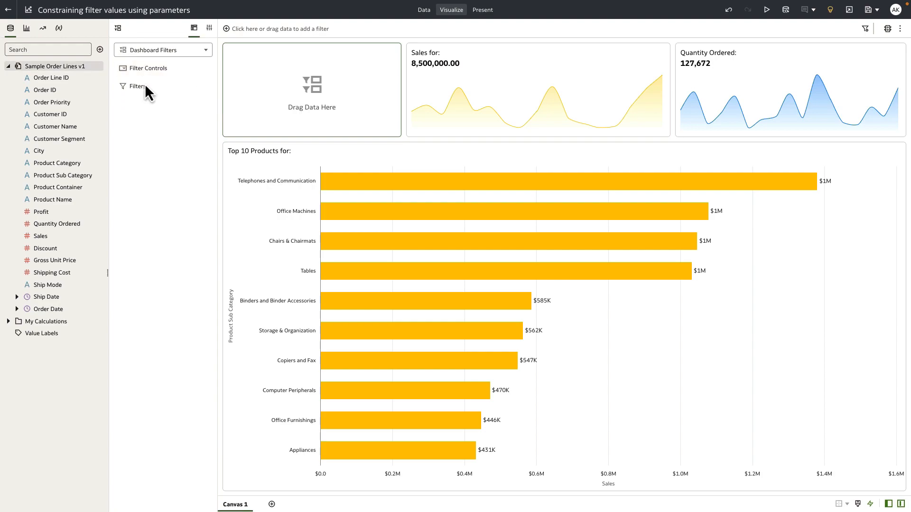
left_click_drag(38, 151, 260, 28)
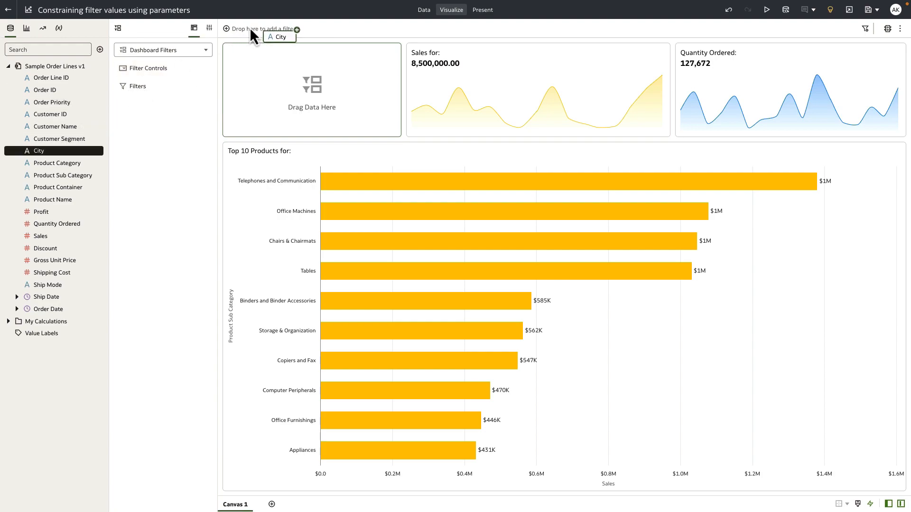
left_click(262, 29)
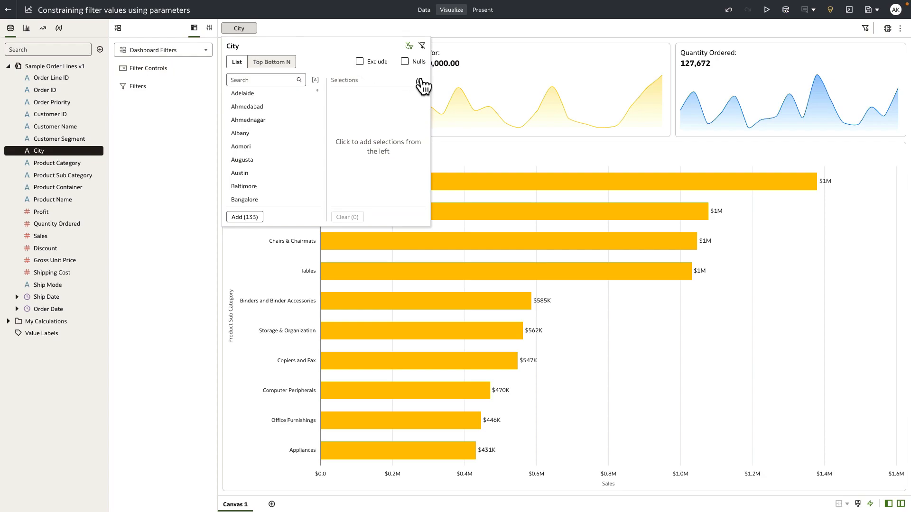
left_click(418, 80)
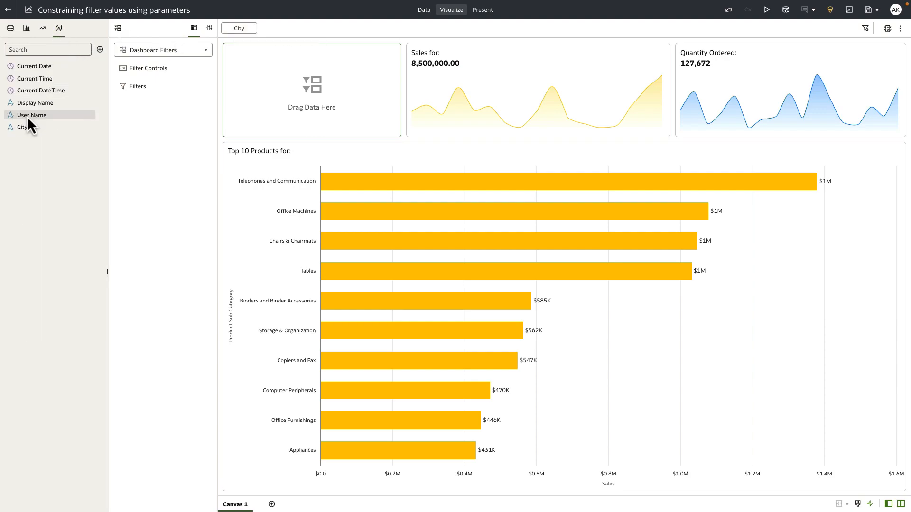
- Bind the City parameter to the empty filter control and set it to Los Angeles
left_click_drag(21, 126, 246, 94)
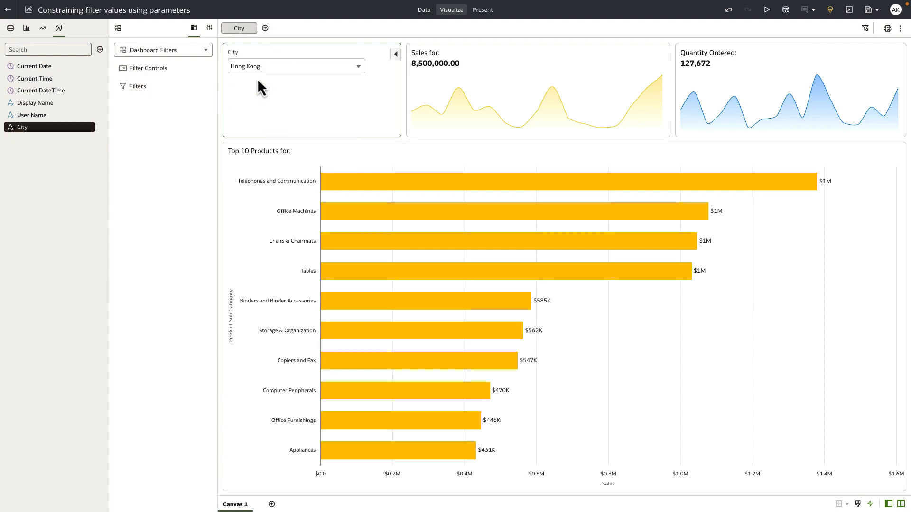
left_click(357, 65)
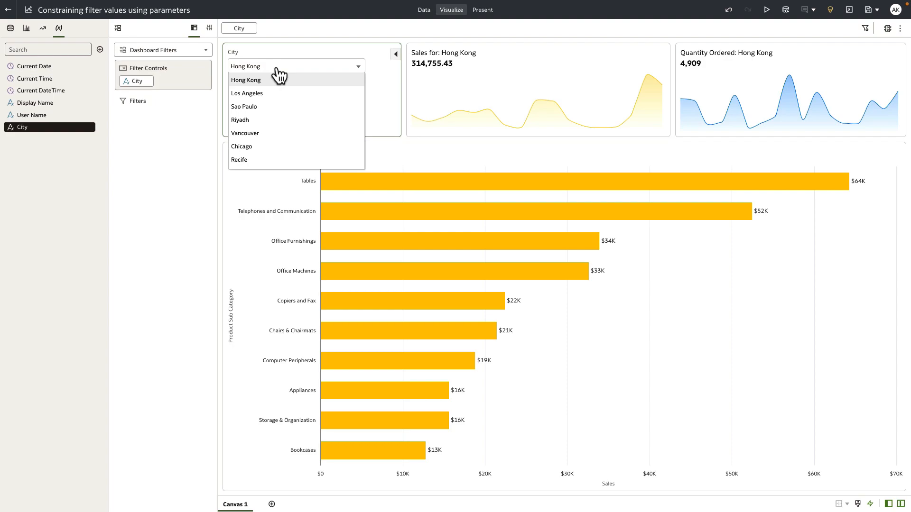
mouse_move(273, 99)
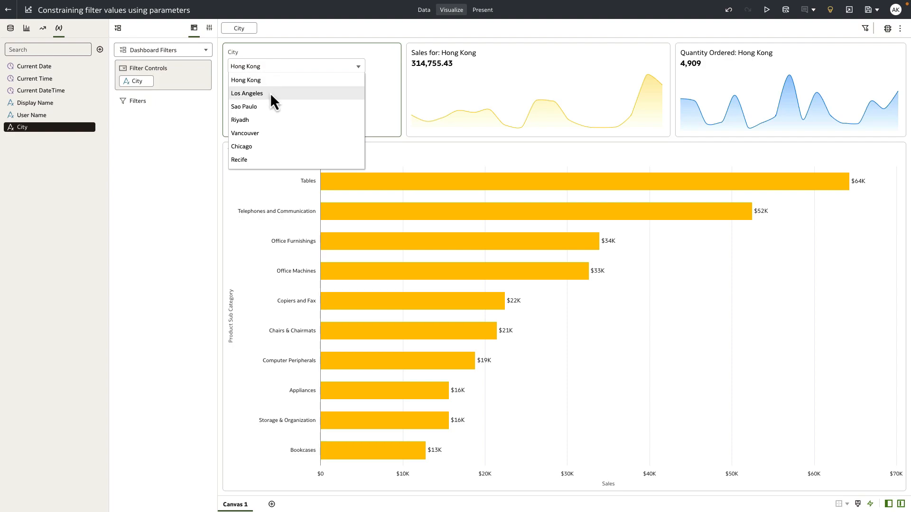
left_click(247, 94)
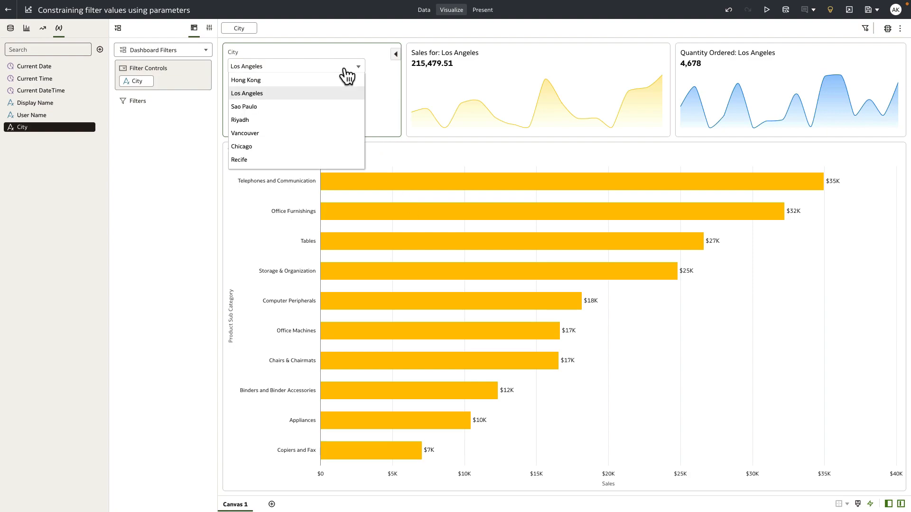
scroll("down", 3)
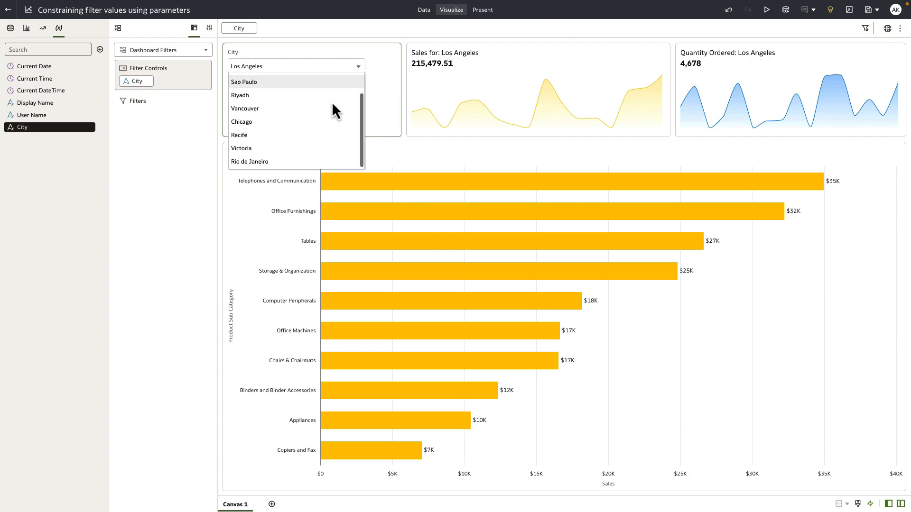
scroll("up", 3)
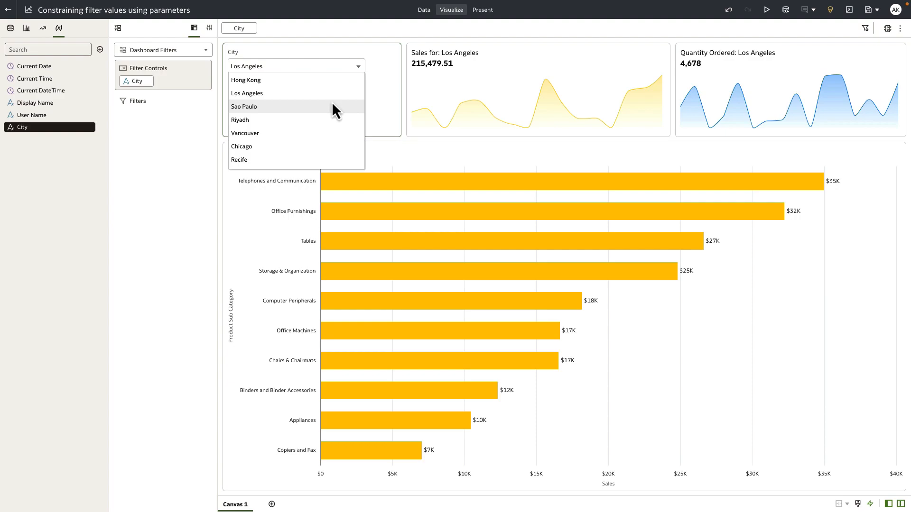
mouse_move(328, 106)
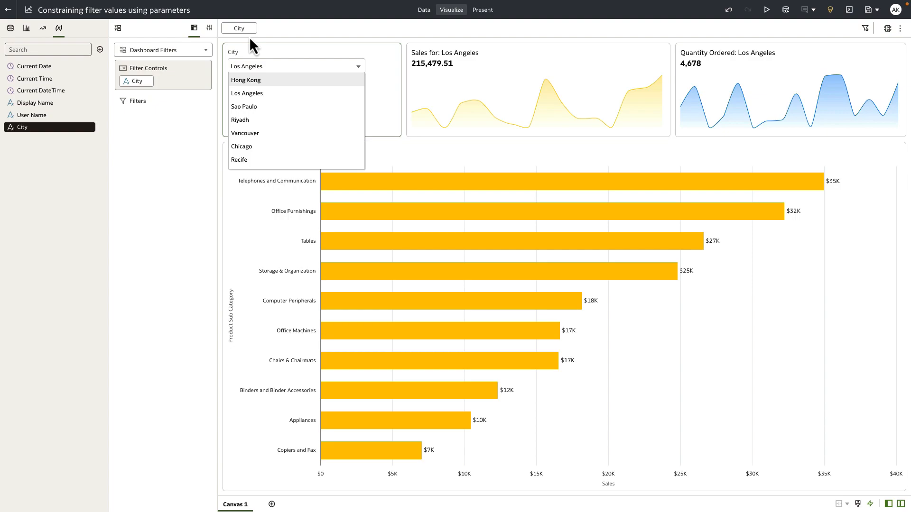
mouse_move(468, 28)
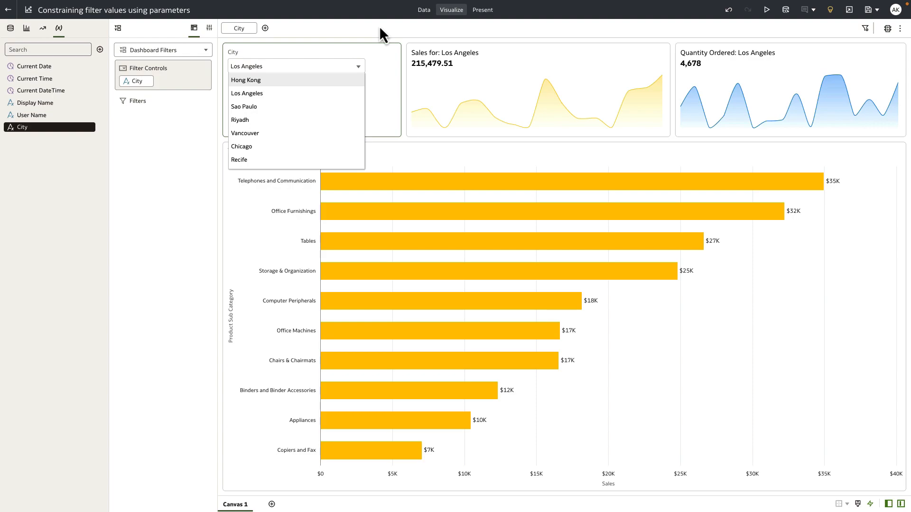
mouse_move(389, 32)
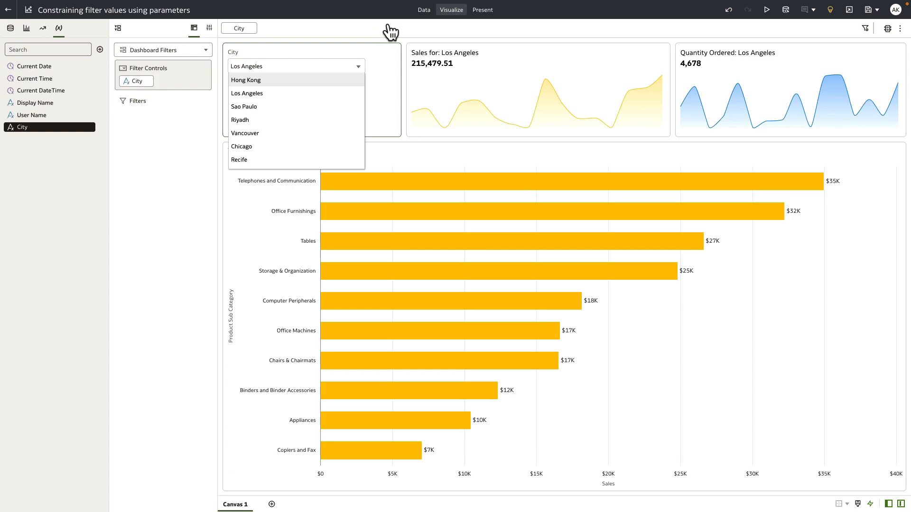
- In Present workbook properties, set Show Filter Bar to Off, then preview the dashboard
left_click(482, 9)
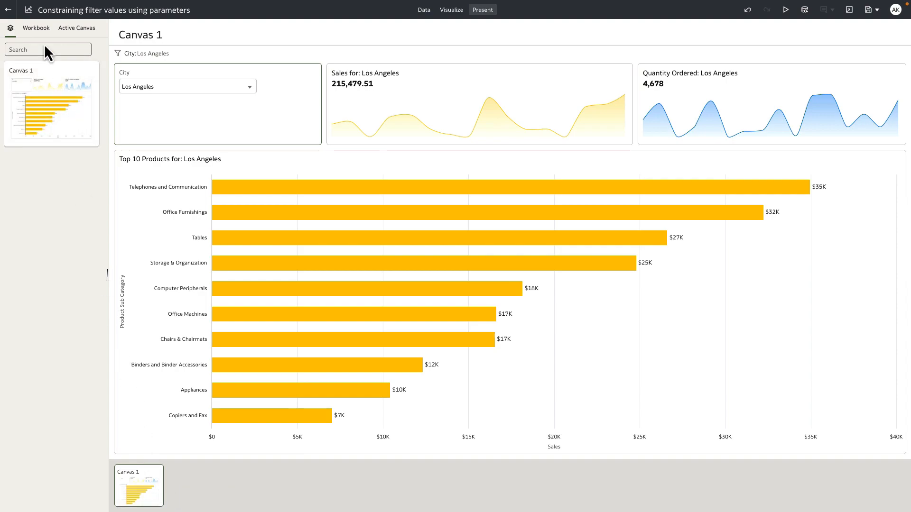
left_click(35, 27)
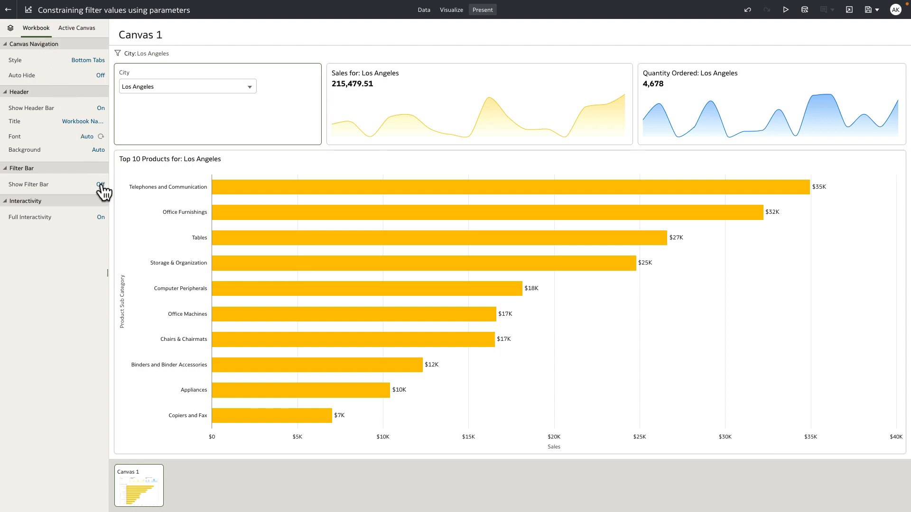
left_click(869, 9)
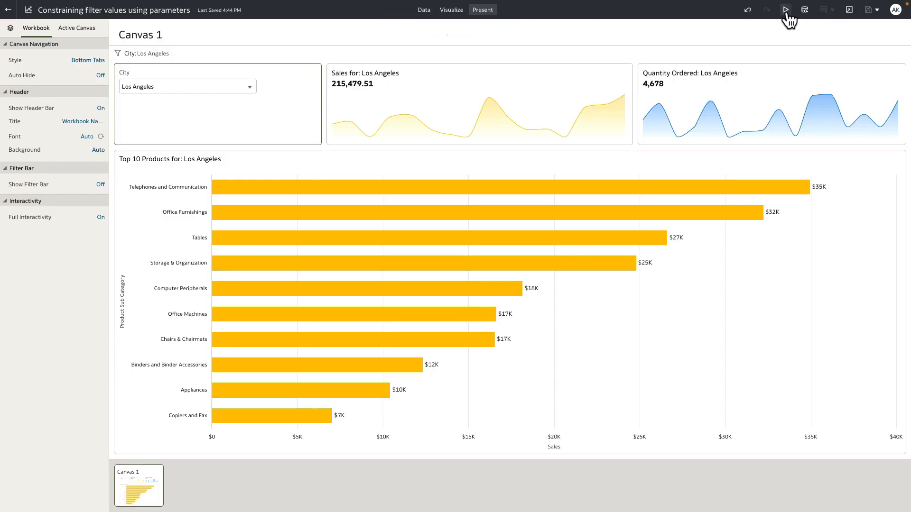
left_click(786, 9)
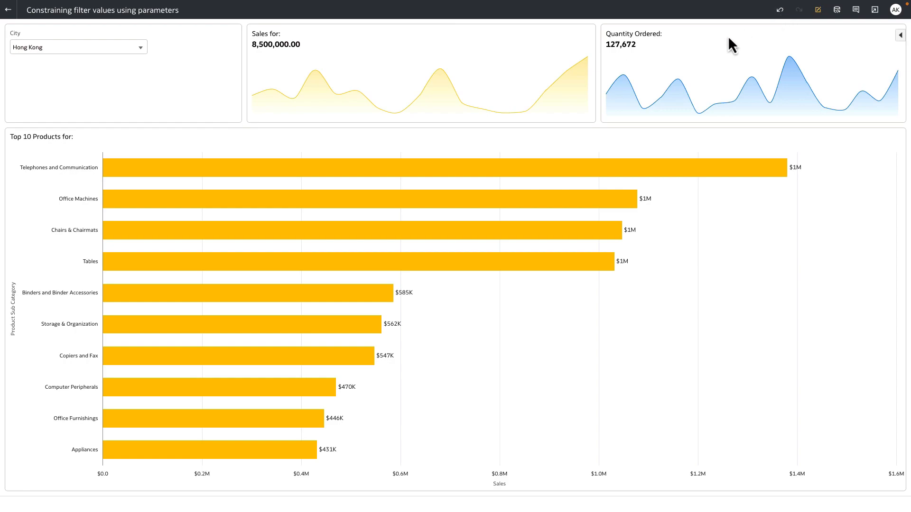
mouse_move(215, 98)
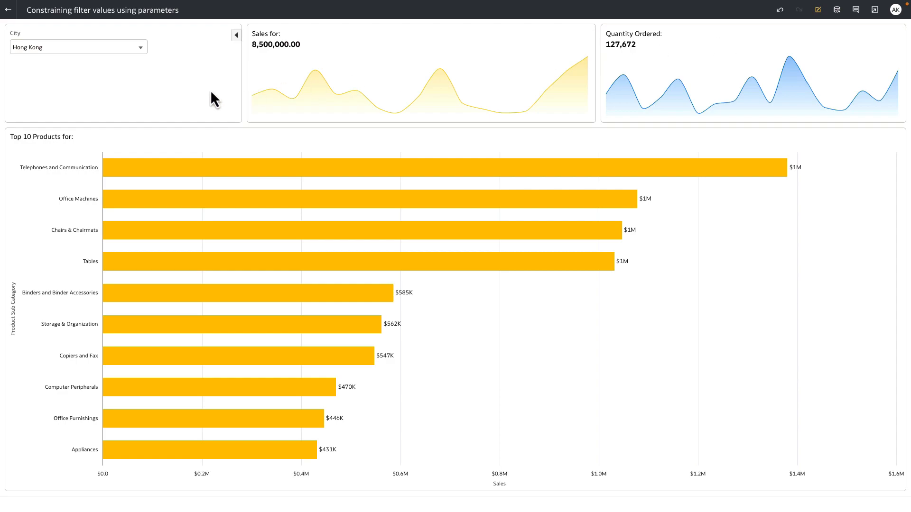
mouse_move(116, 58)
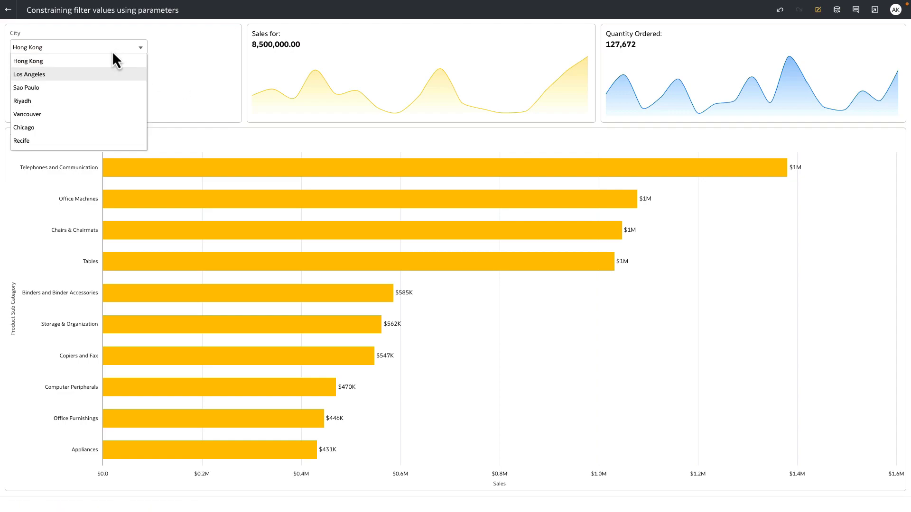
mouse_move(112, 79)
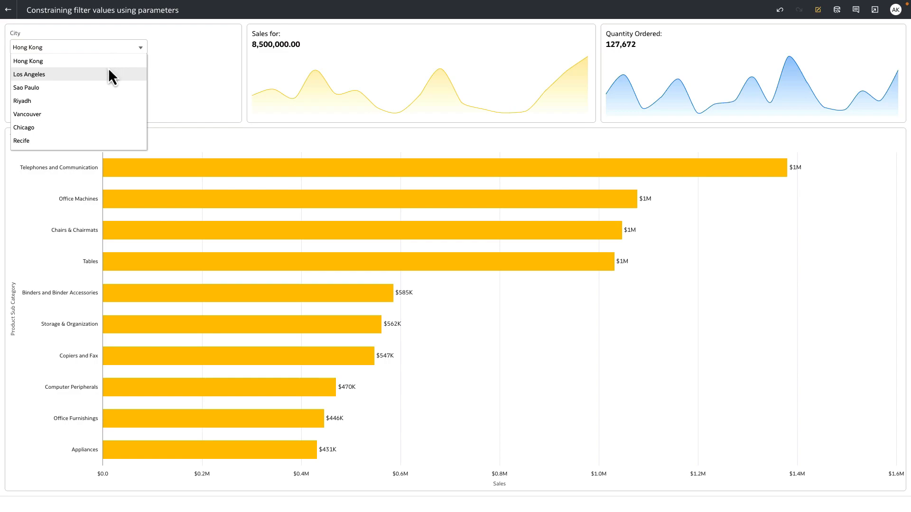
- Switch the City control to Hong Kong, then Los Angeles, then Sao Paulo
left_click(27, 60)
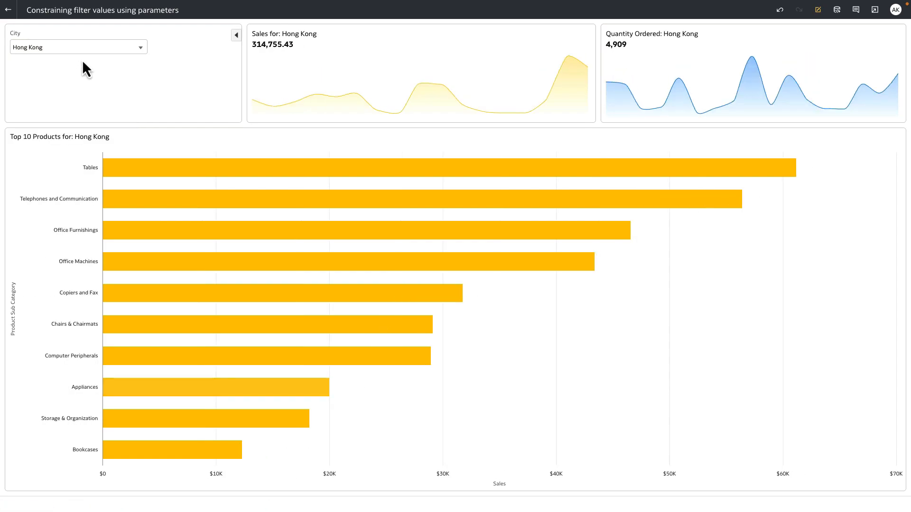
left_click(139, 46)
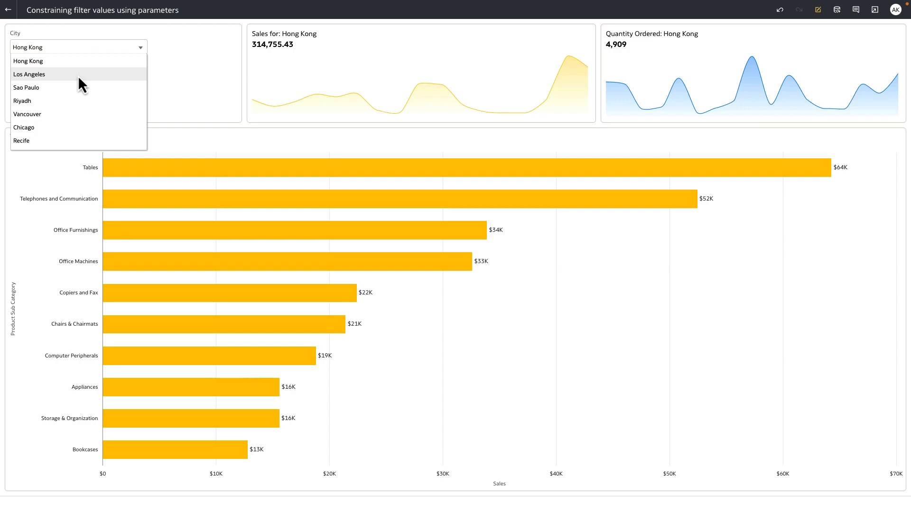
left_click(29, 74)
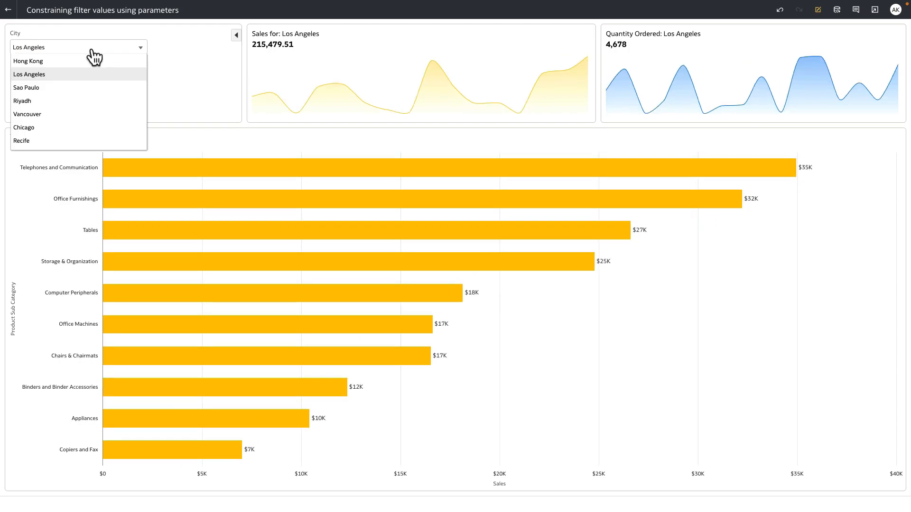
left_click(26, 87)
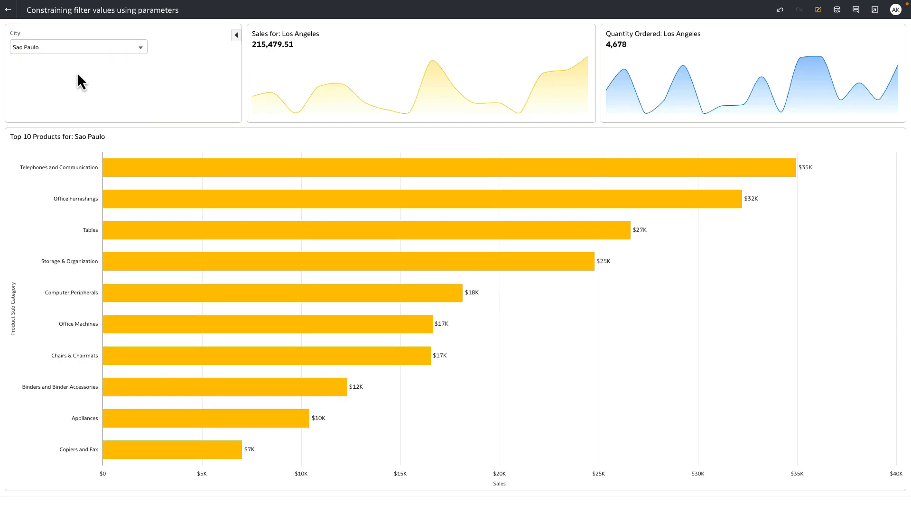